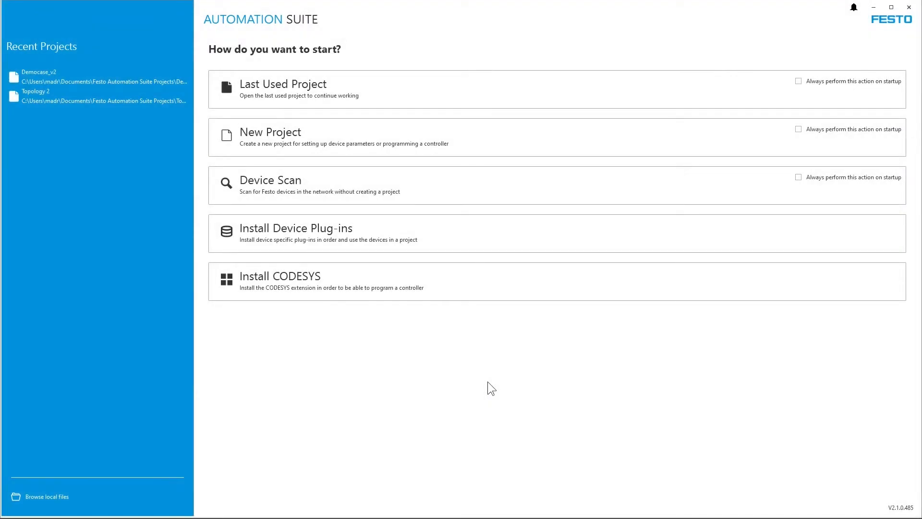
mouse_move(469, 147)
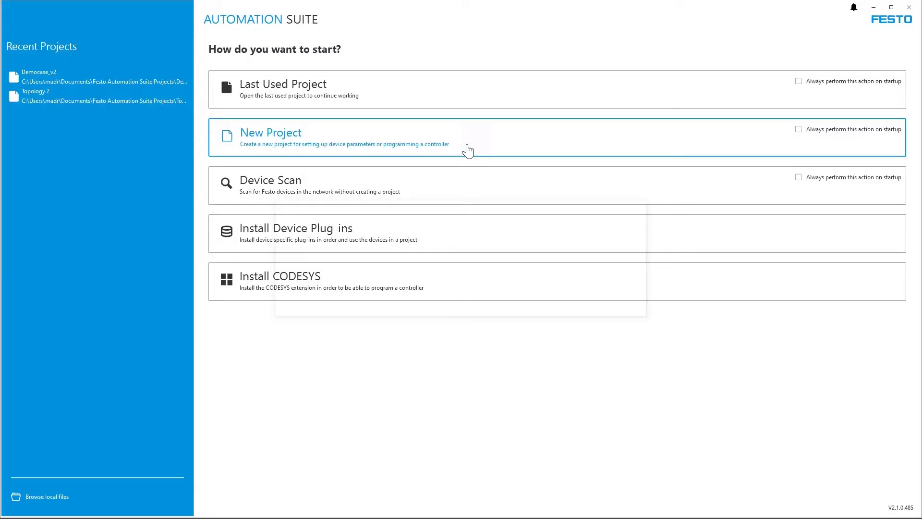
Step: Add three CMMT-AS-C4-3A-EC-S1 drives from EtherCAT Slave > Electric Drives to a new project
left_click(271, 133)
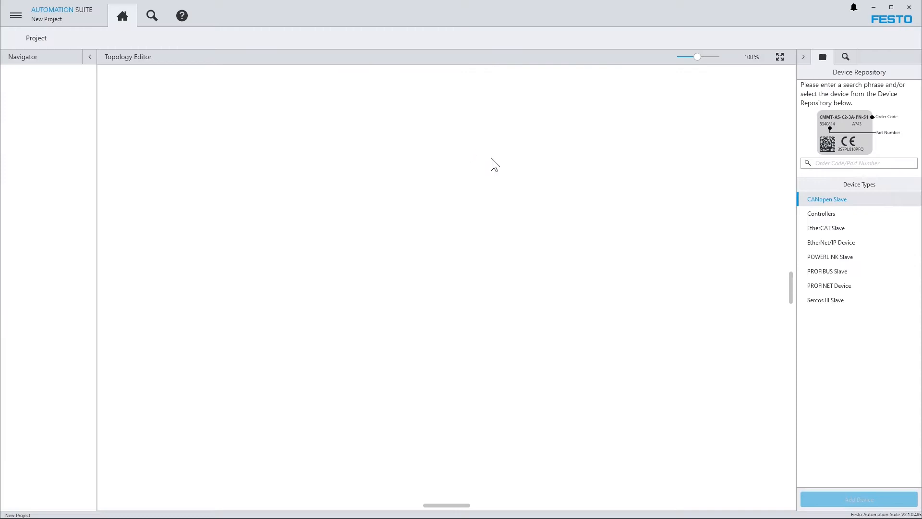
mouse_move(836, 330)
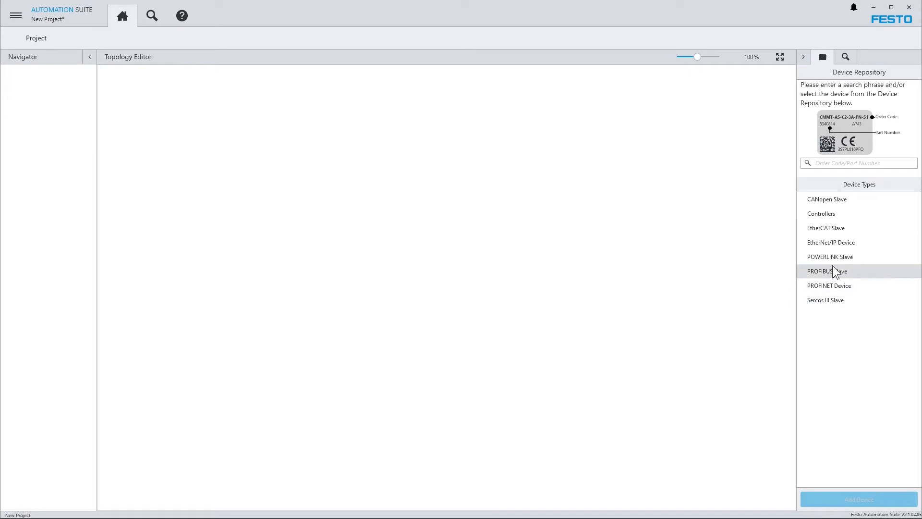
left_click(824, 227)
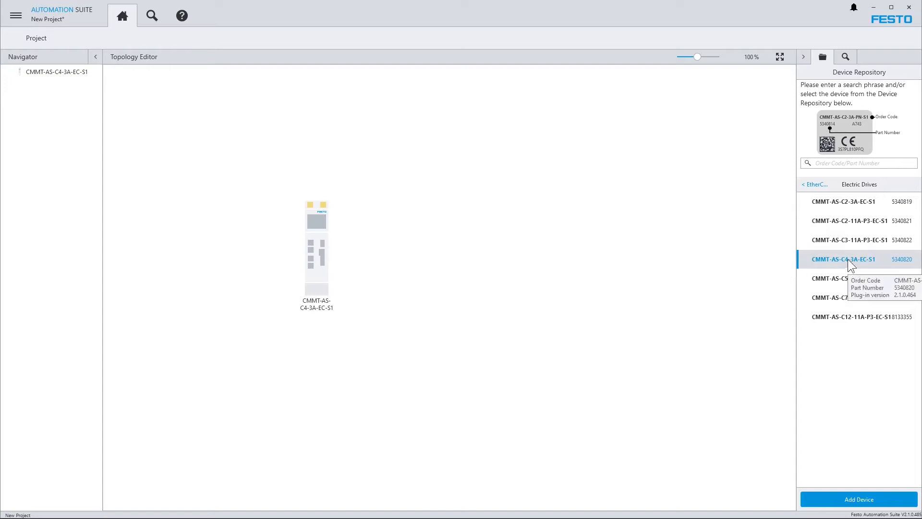
left_click(858, 499)
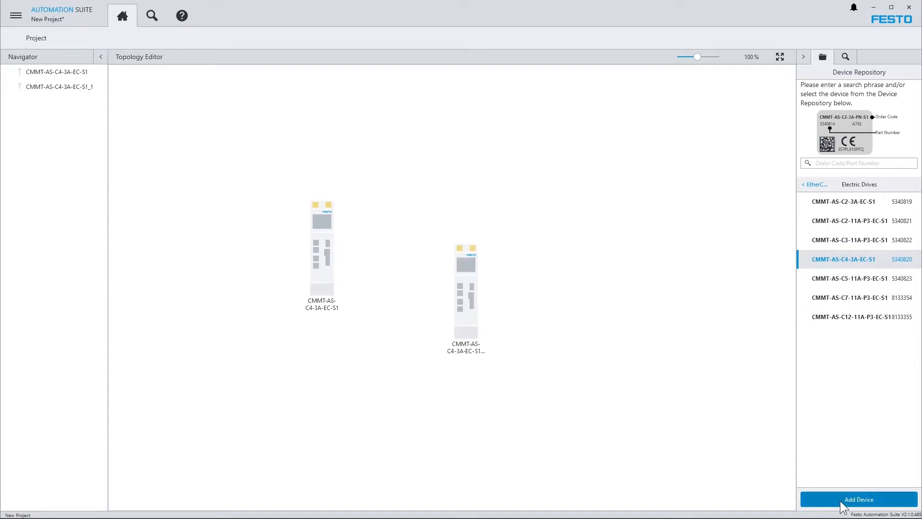
left_click(858, 499)
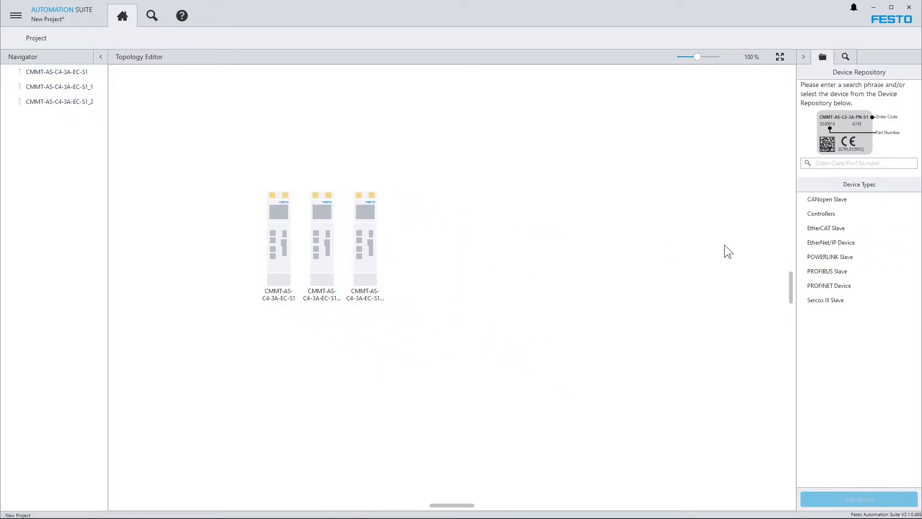
mouse_move(826, 181)
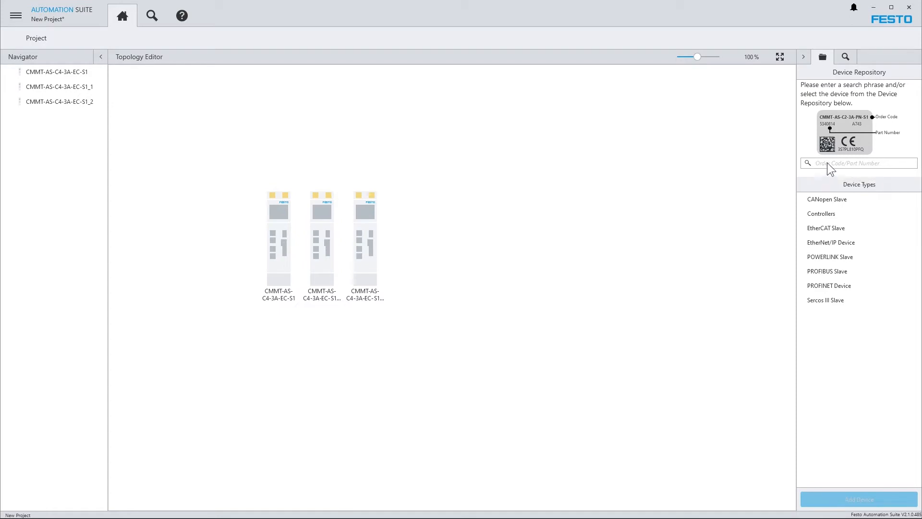
Step: Search the catalogue for 'cmmt-as-c2', then shorten the query to 'cmmt-' to broaden results
type("cmmt-as-c")
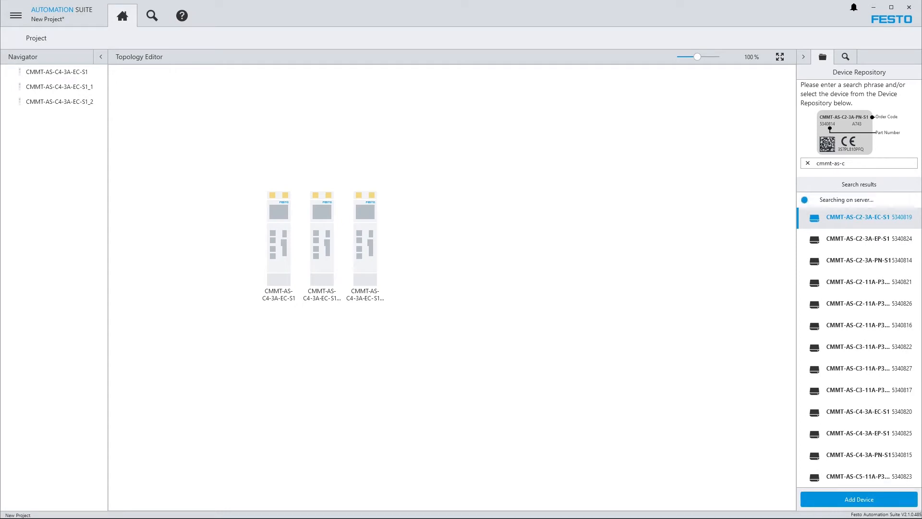
type("2")
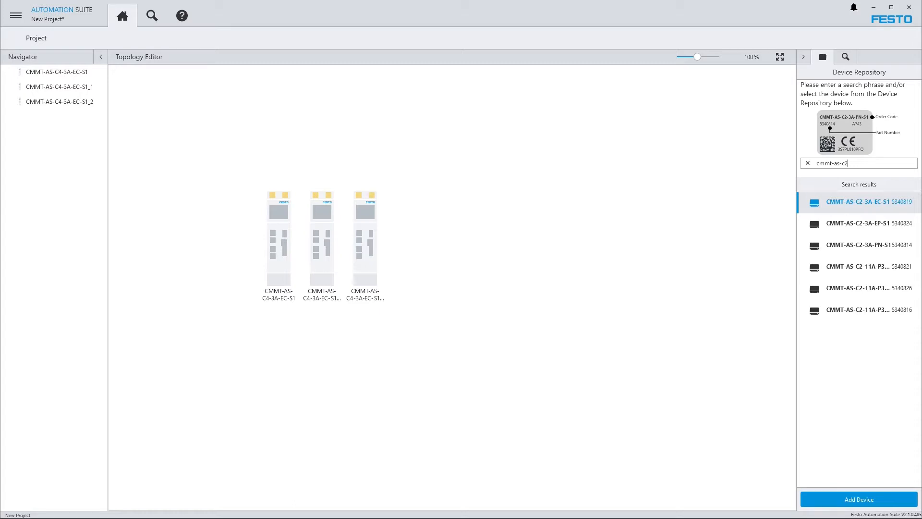
key("Backspace")
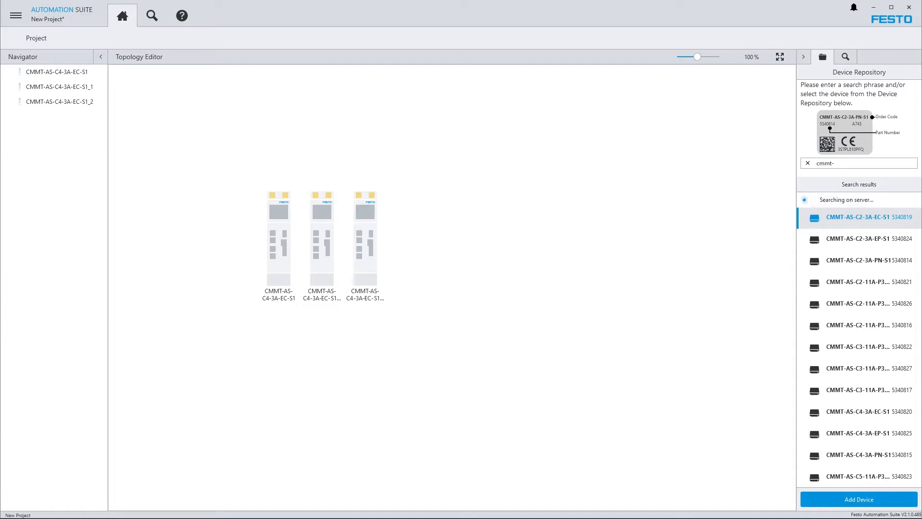
Step: Search 'cmmt-st', add the CMMT-ST-C8-1C-PN-S0 drive, and answer the plug-in installation prompt
type("st")
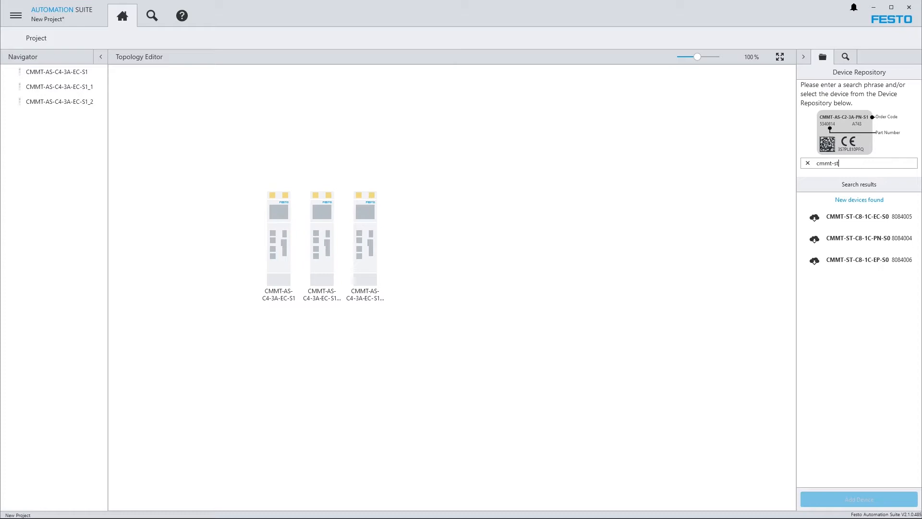
mouse_move(867, 238)
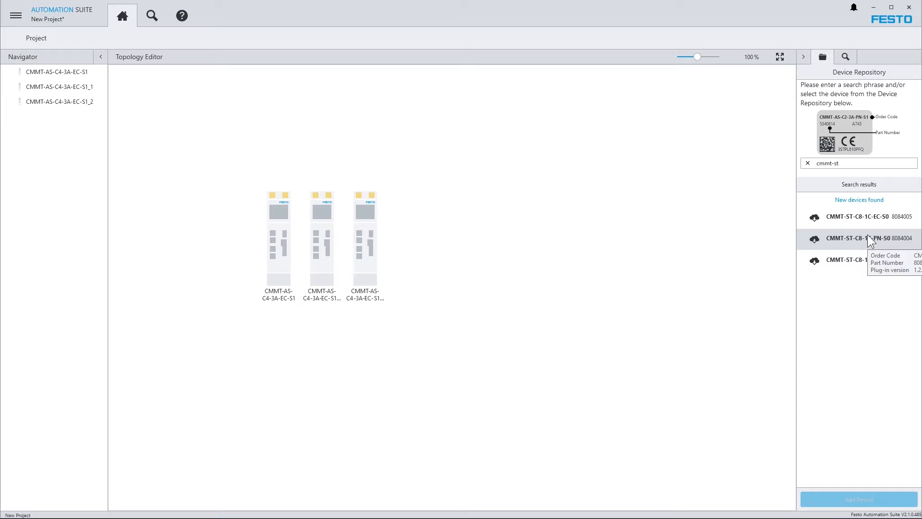
left_click(853, 238)
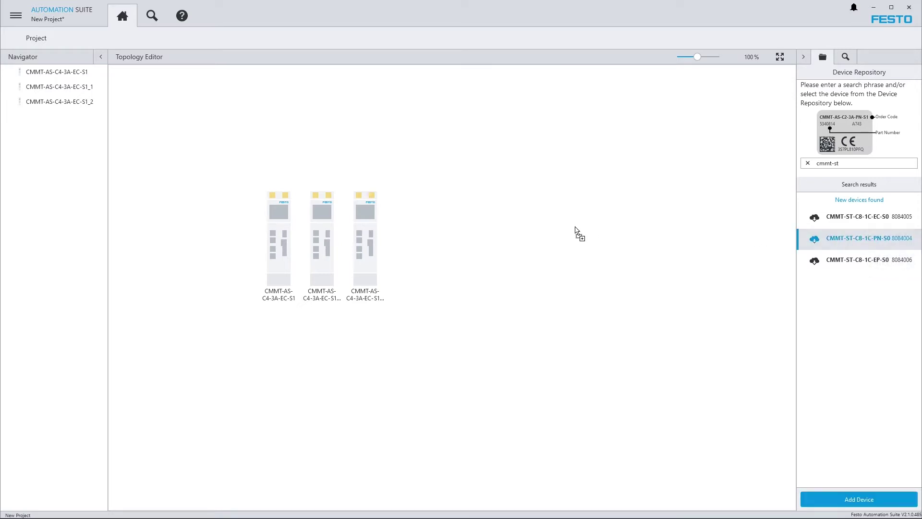
left_click(859, 498)
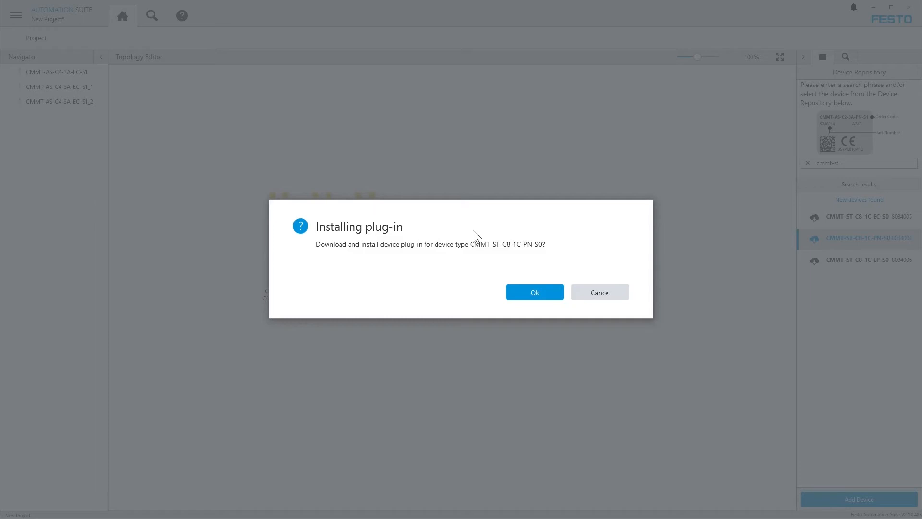
mouse_move(576, 284)
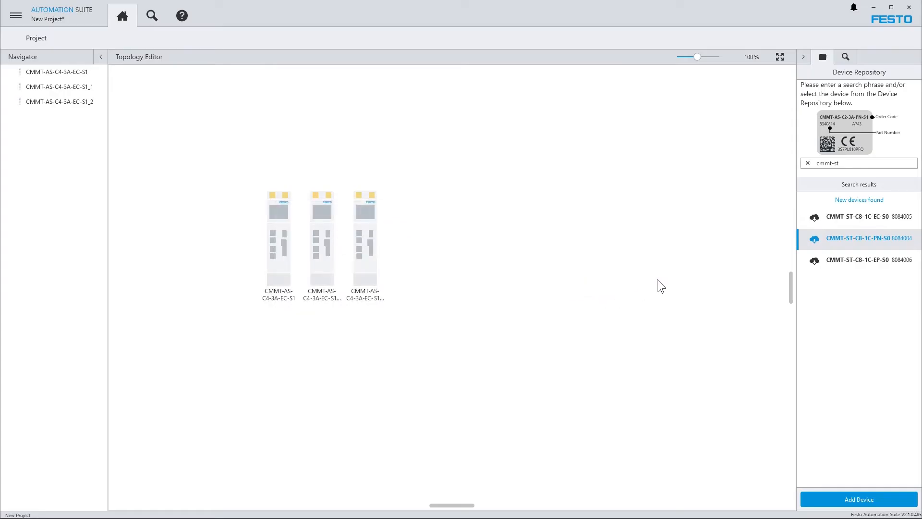
left_click(807, 163)
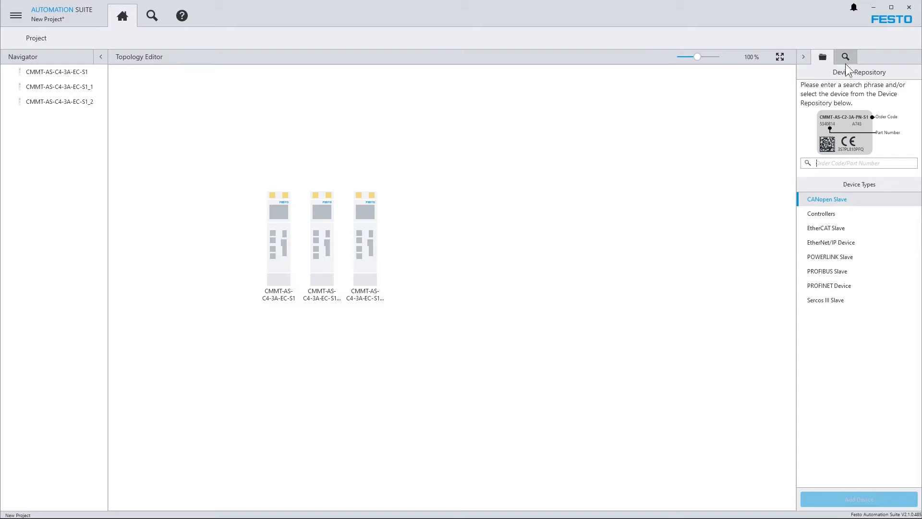
mouse_move(845, 57)
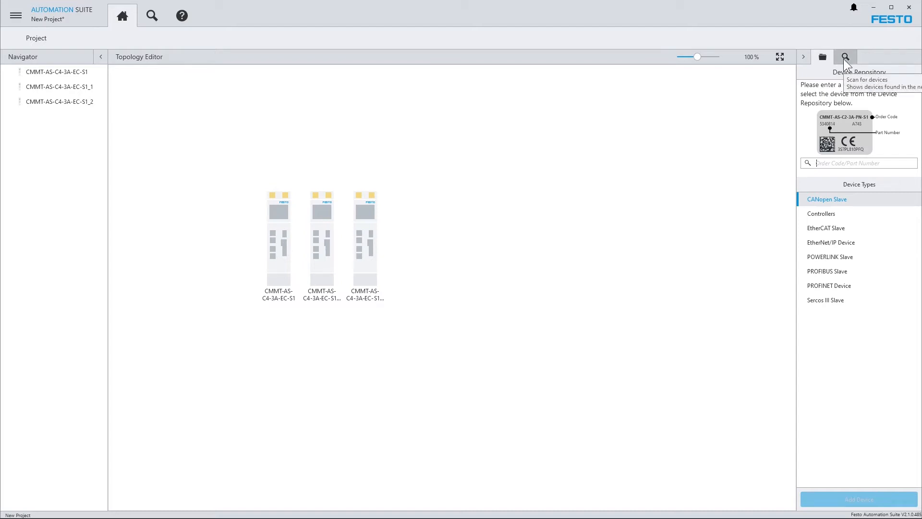
Step: Scan the network, add the found CMMT-AS-C2-3A-PN drive, and select it in the Topology Editor
left_click(846, 57)
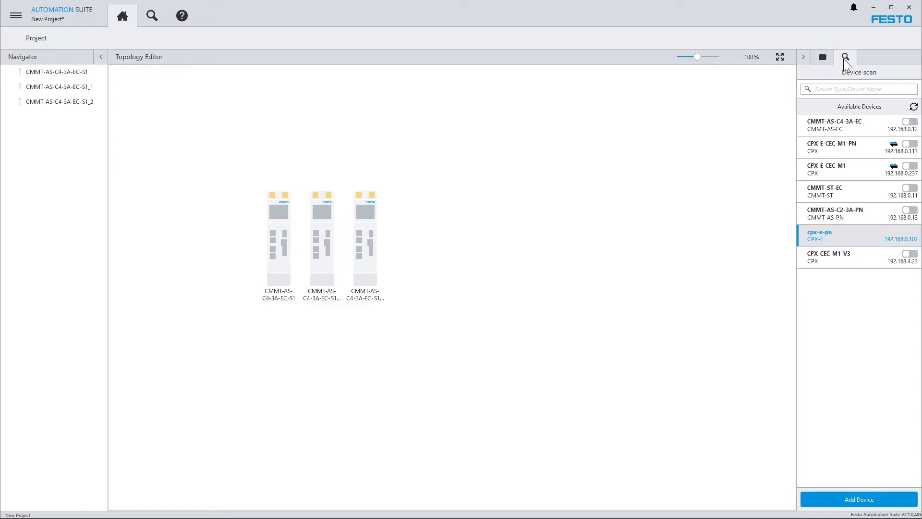
mouse_move(846, 84)
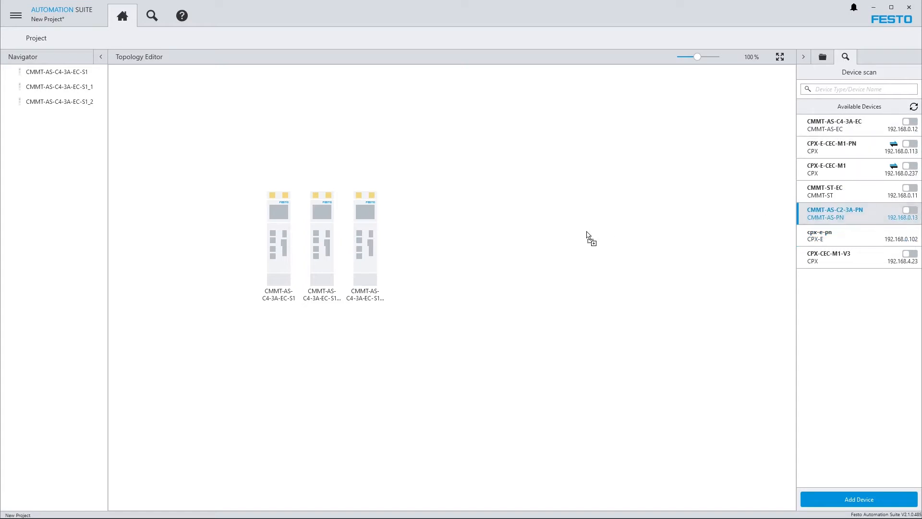
left_click(859, 498)
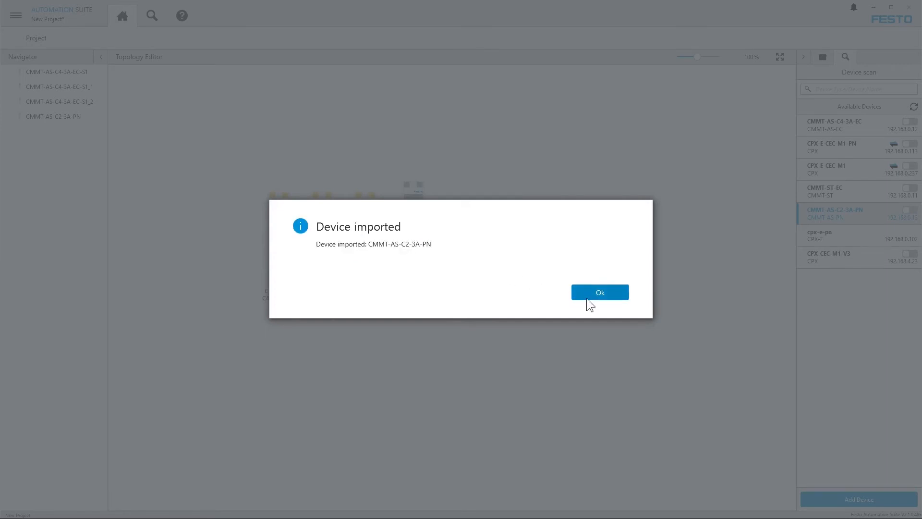
left_click(599, 292)
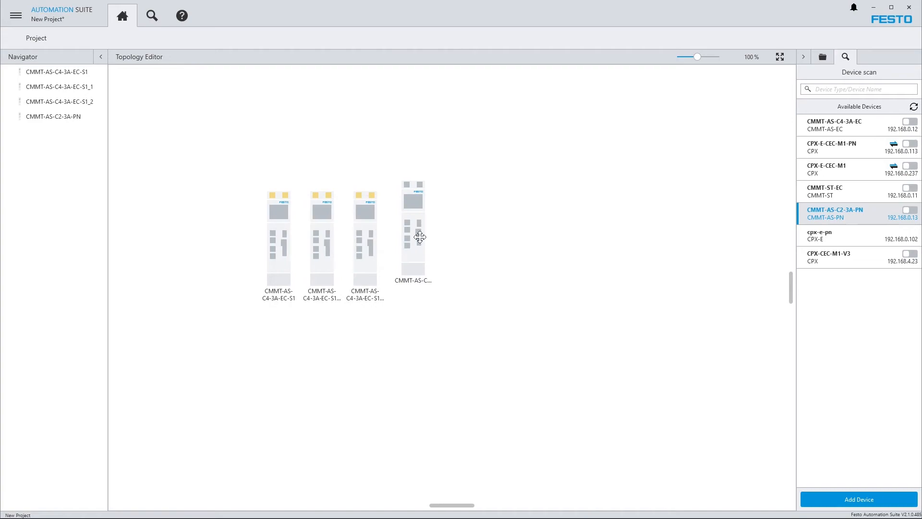
Step: Open the CMMT-AS-C2-3A-PN plug-in on its Drive configuration page
double_click(413, 235)
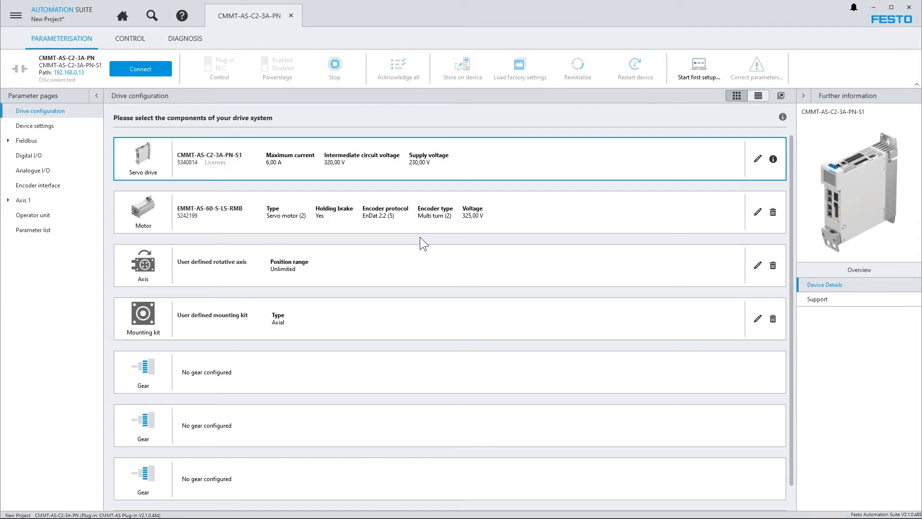
mouse_move(317, 163)
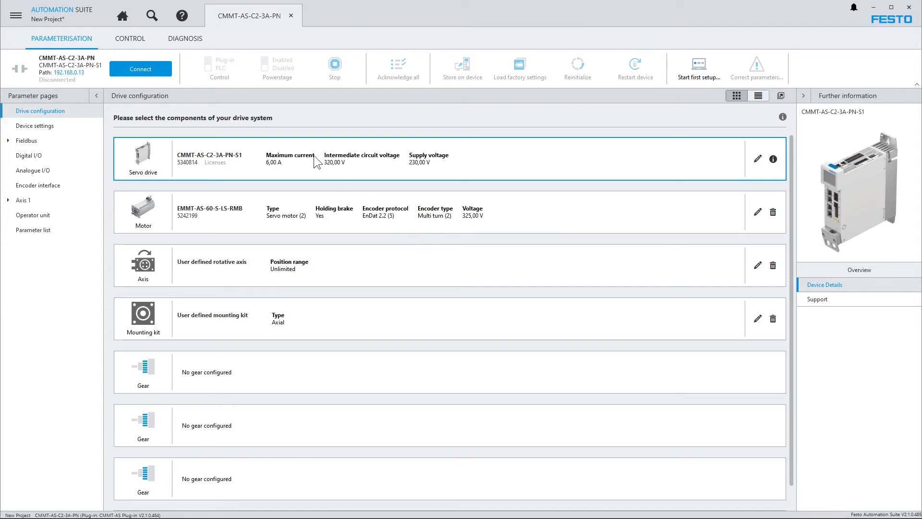
mouse_move(152, 15)
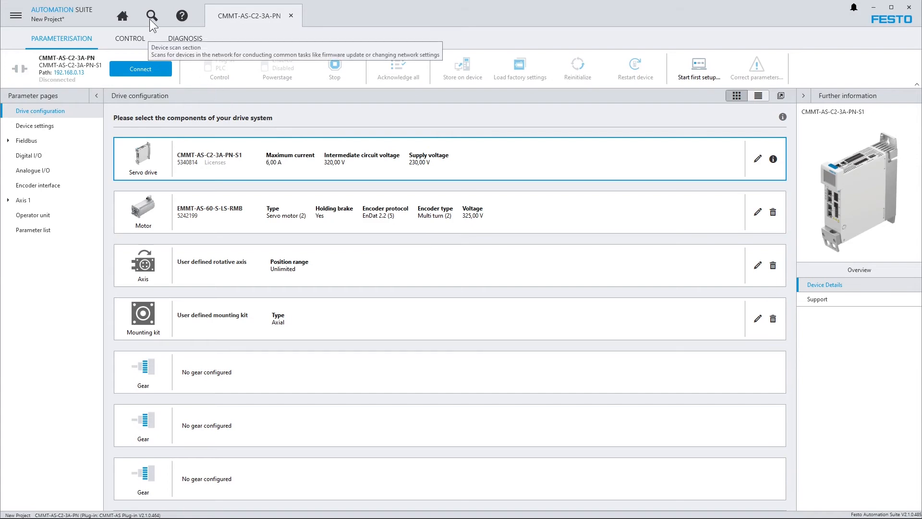
Step: Rescan the network and add the cpx-e-pn device to the project, confirming the import
left_click(152, 15)
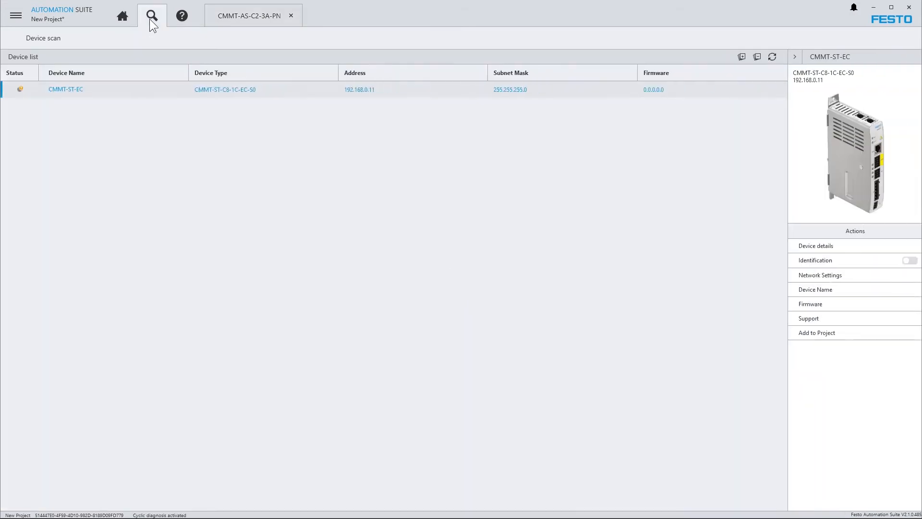
left_click(772, 57)
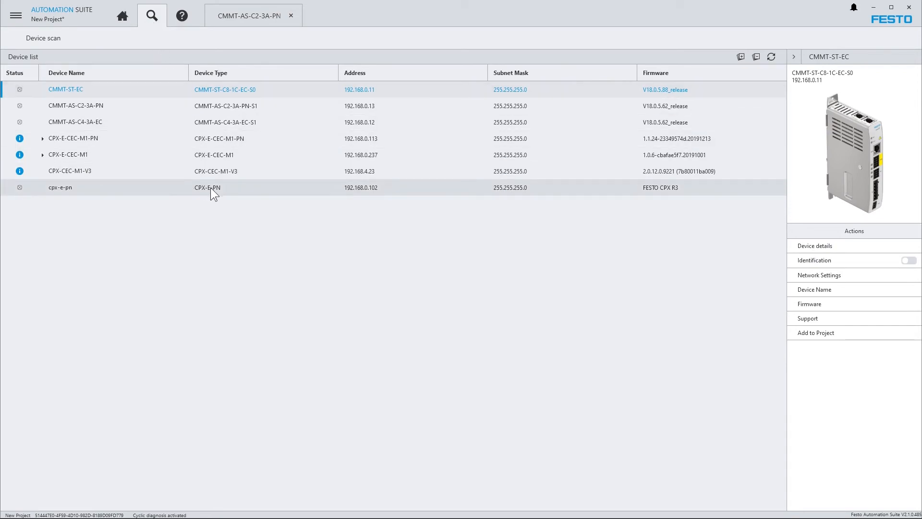
left_click(60, 186)
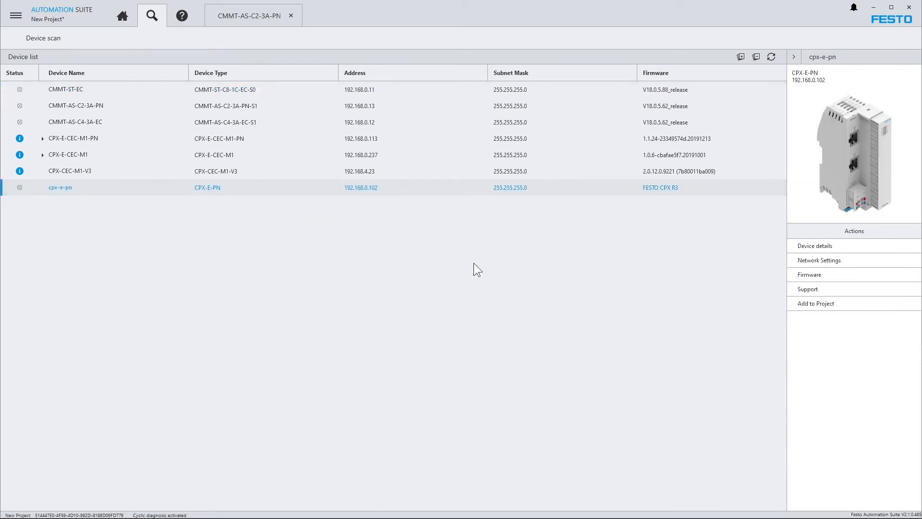
mouse_move(853, 303)
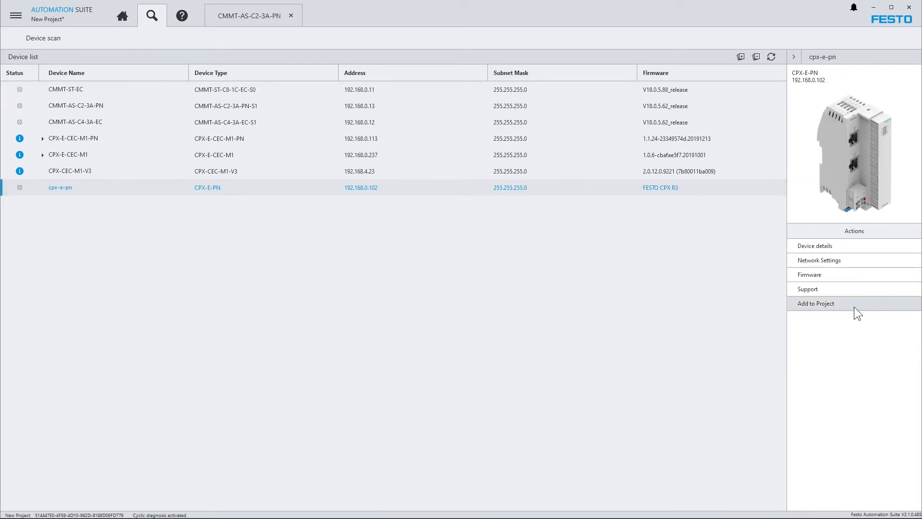
left_click(815, 303)
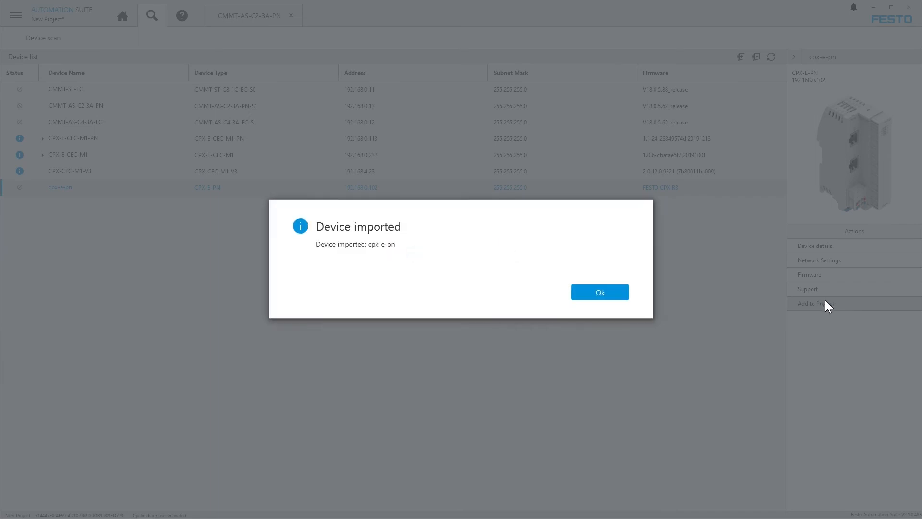
mouse_move(600, 293)
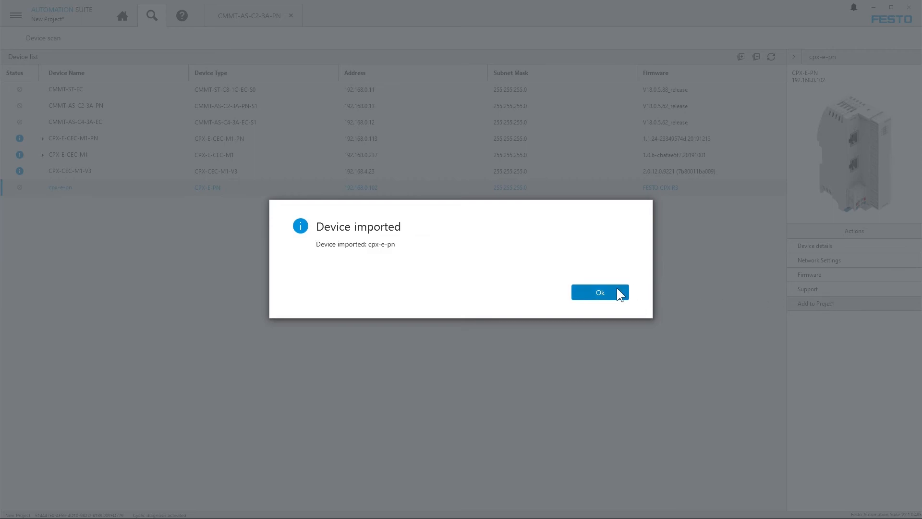
left_click(599, 292)
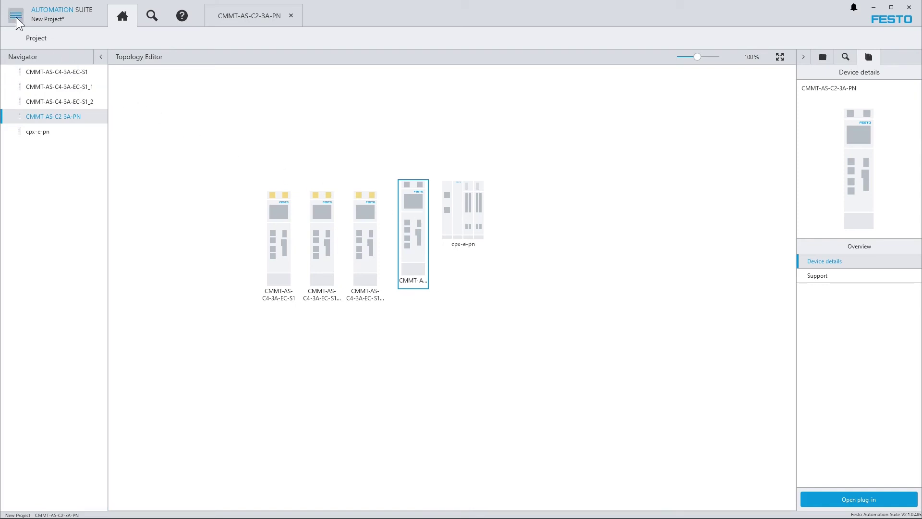
Step: Import CMMT-AS_EMME-AS_EGC.xpd through Import > PositioningDrives as a new drive
left_click(16, 15)
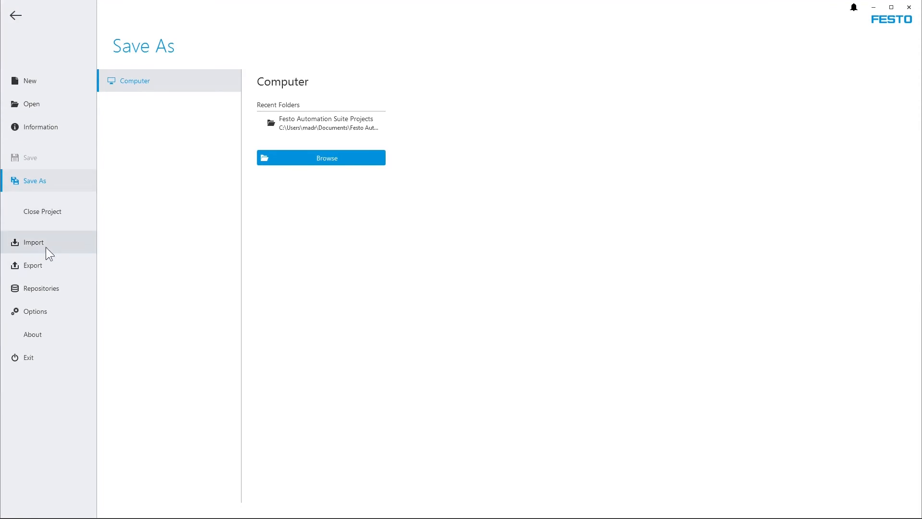
left_click(34, 242)
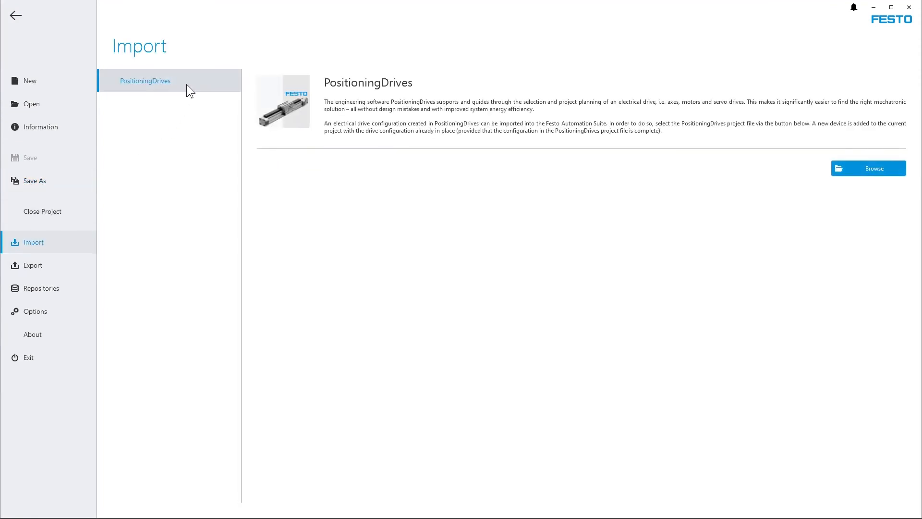
mouse_move(868, 168)
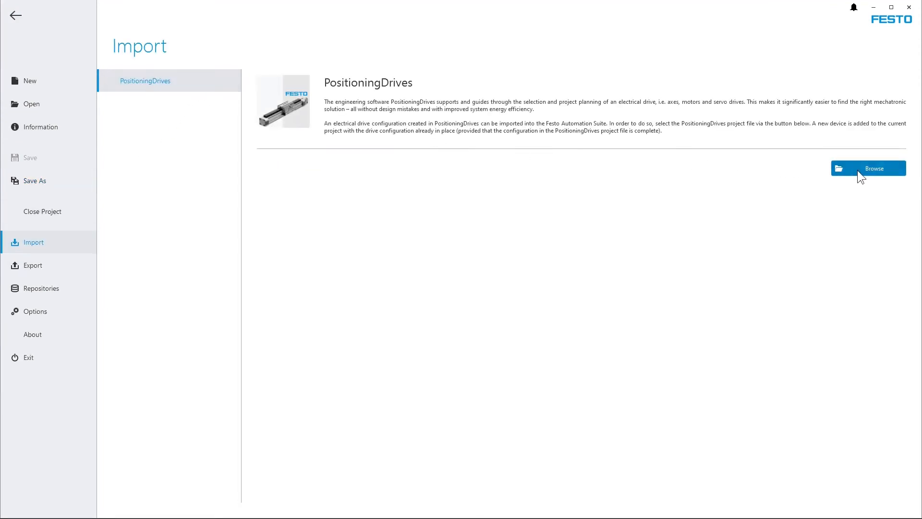
left_click(868, 169)
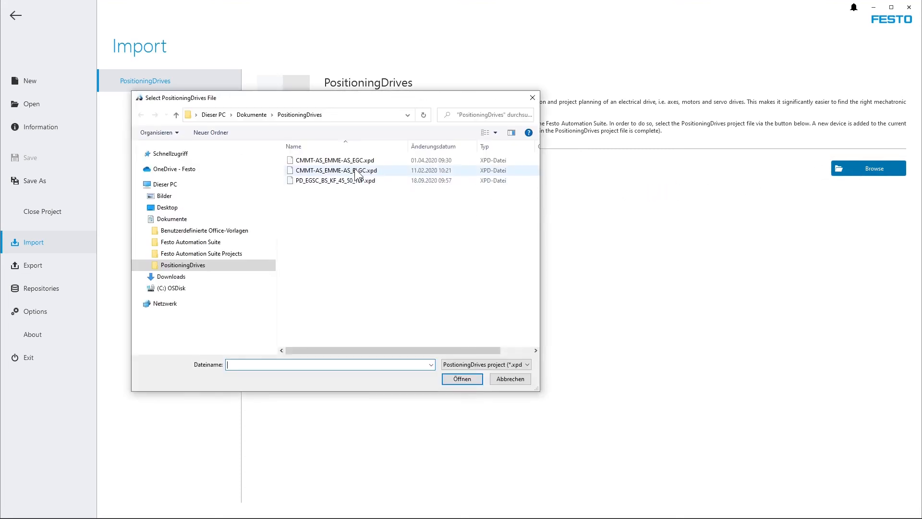
left_click(335, 160)
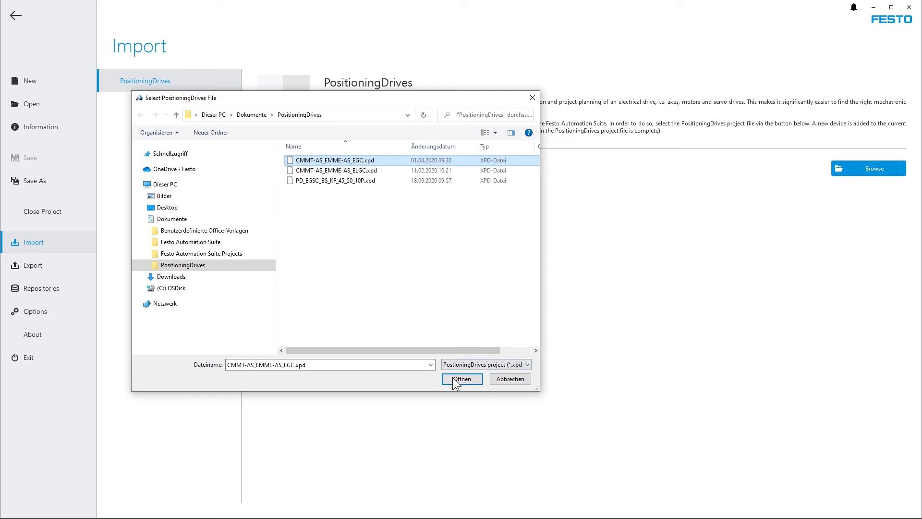
left_click(462, 378)
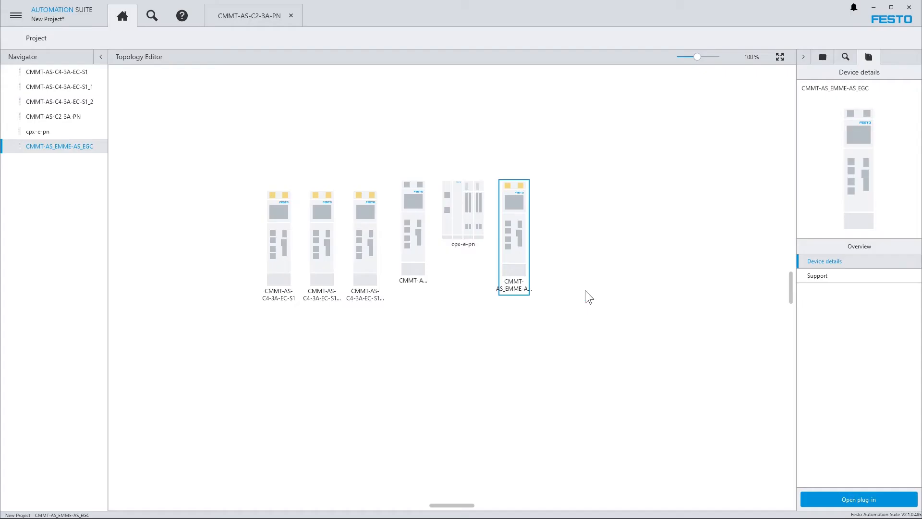
mouse_move(518, 234)
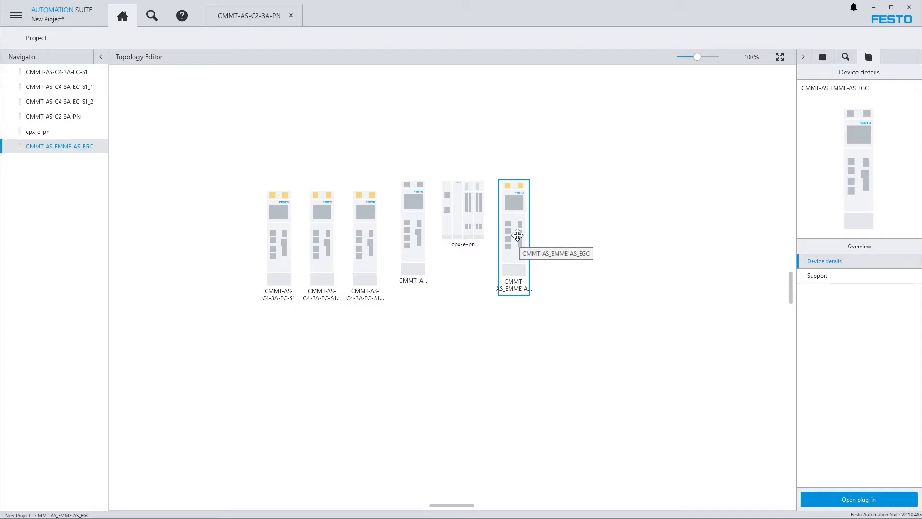
left_click(856, 499)
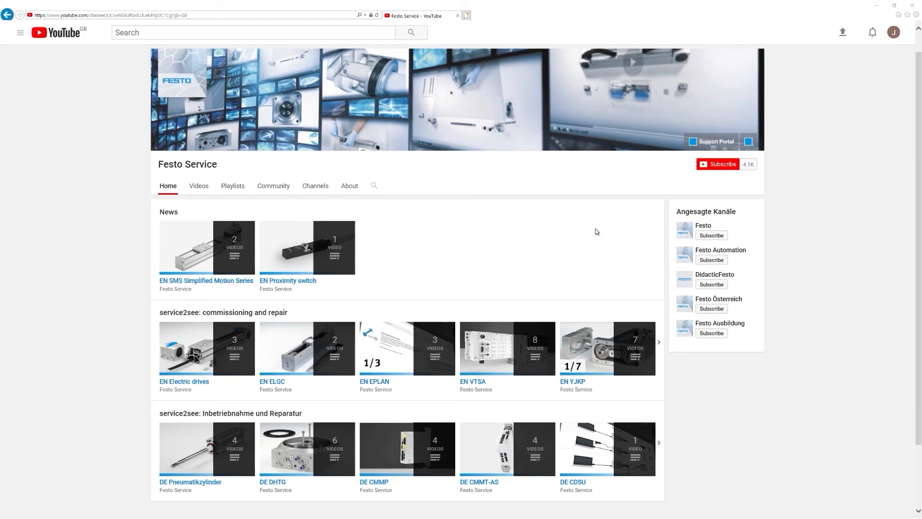
mouse_move(717, 165)
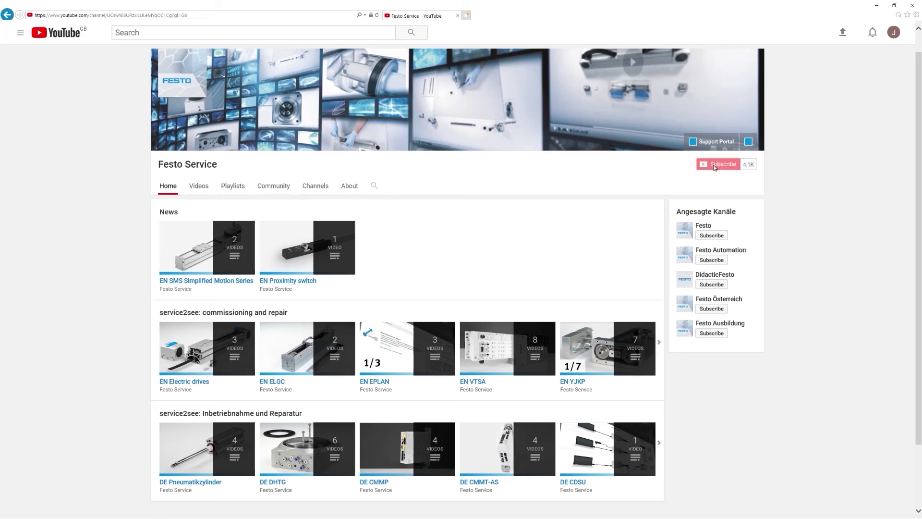